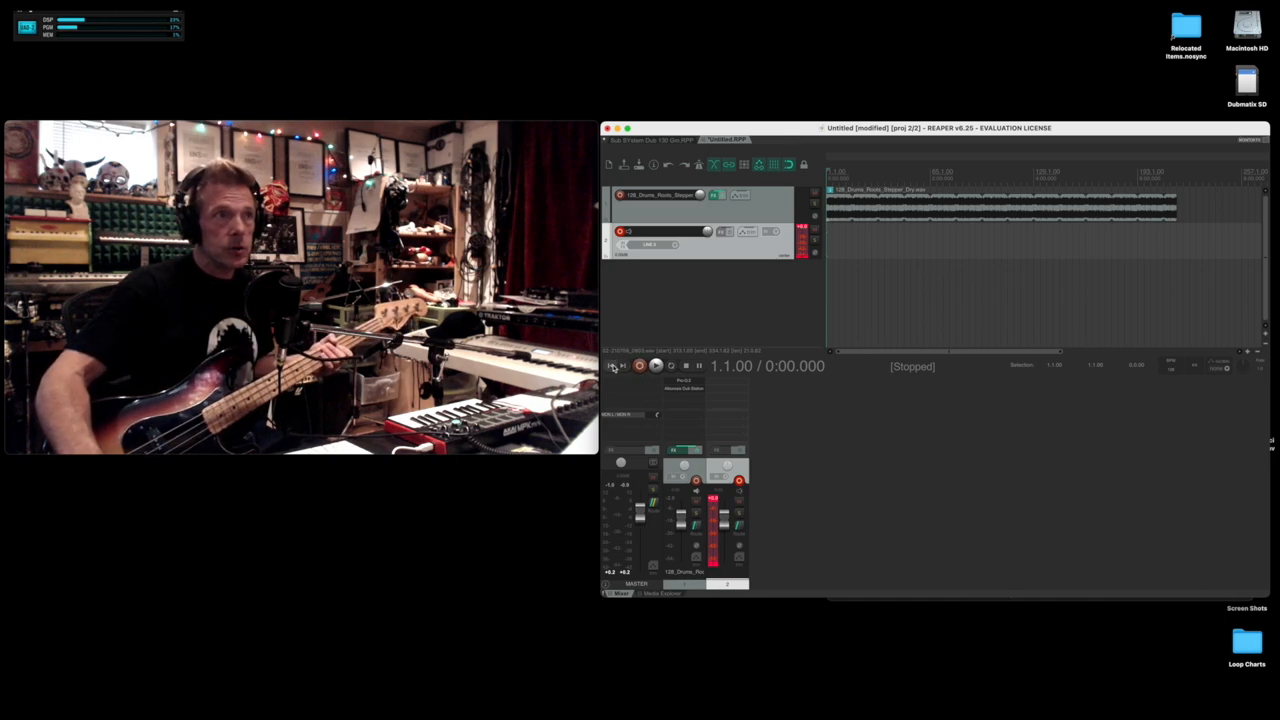
Step: Record a short bass take over the drum track, ending at the save-or-delete prompt
{"action": "left_click", "coordinate": [640, 364]}
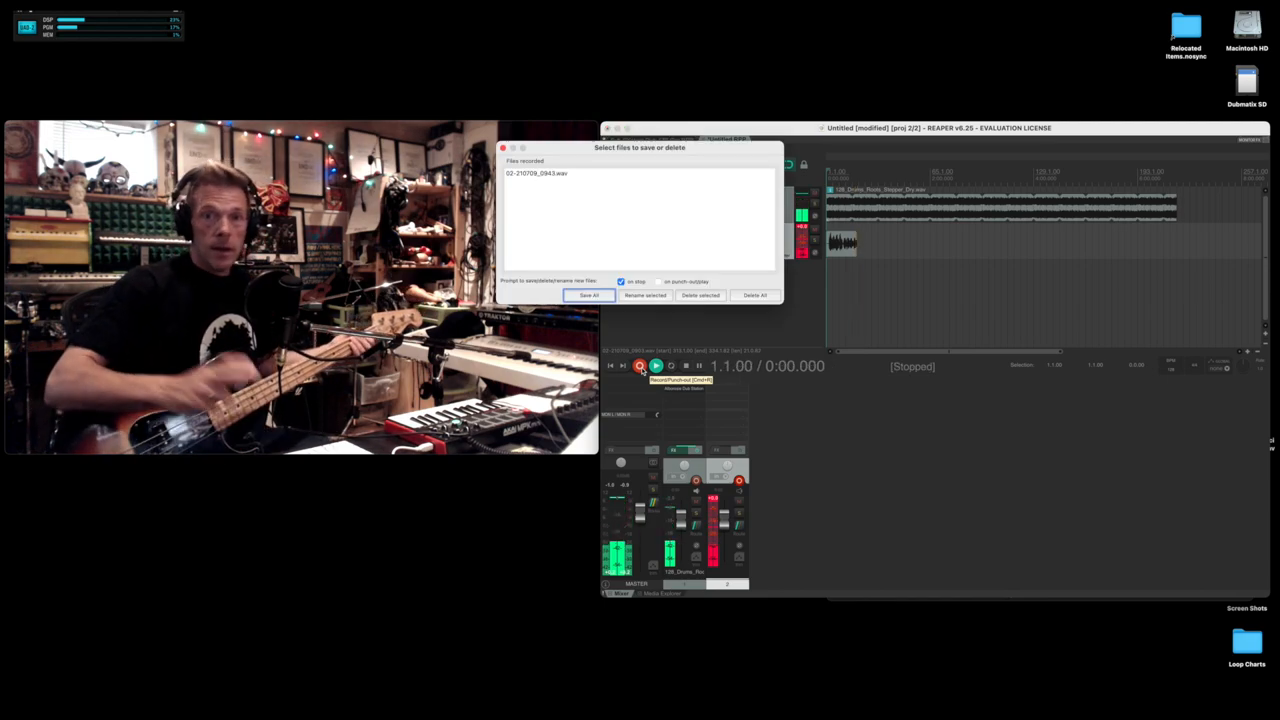
Step: Dismiss the recorded-file prompt and play the drum track back from bar 1
{"action": "left_click", "coordinate": [588, 296]}
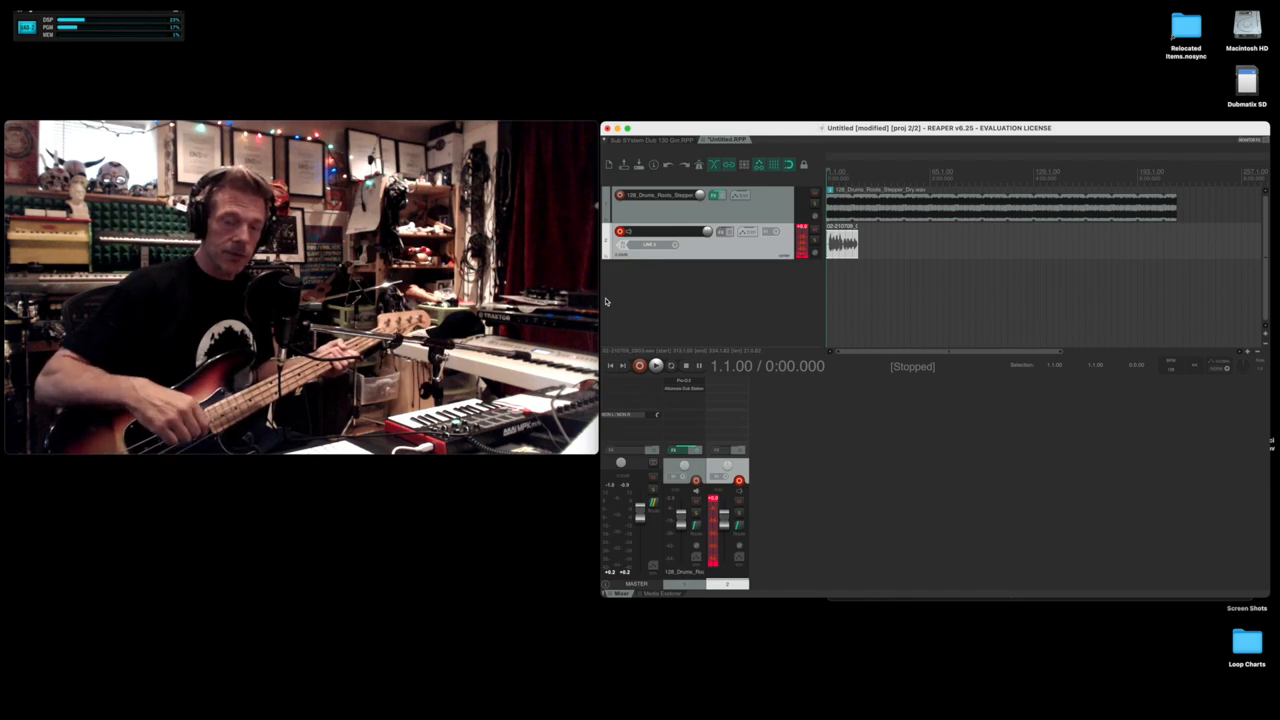
{"action": "left_click", "coordinate": [656, 364]}
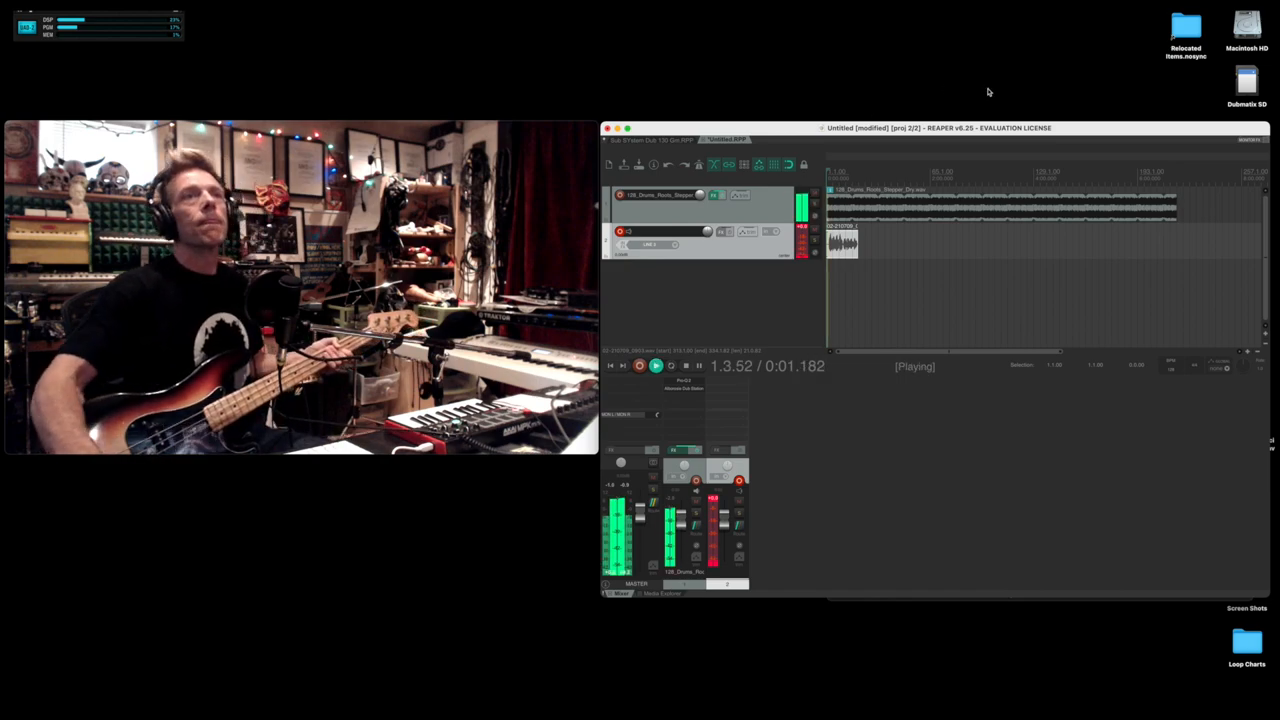